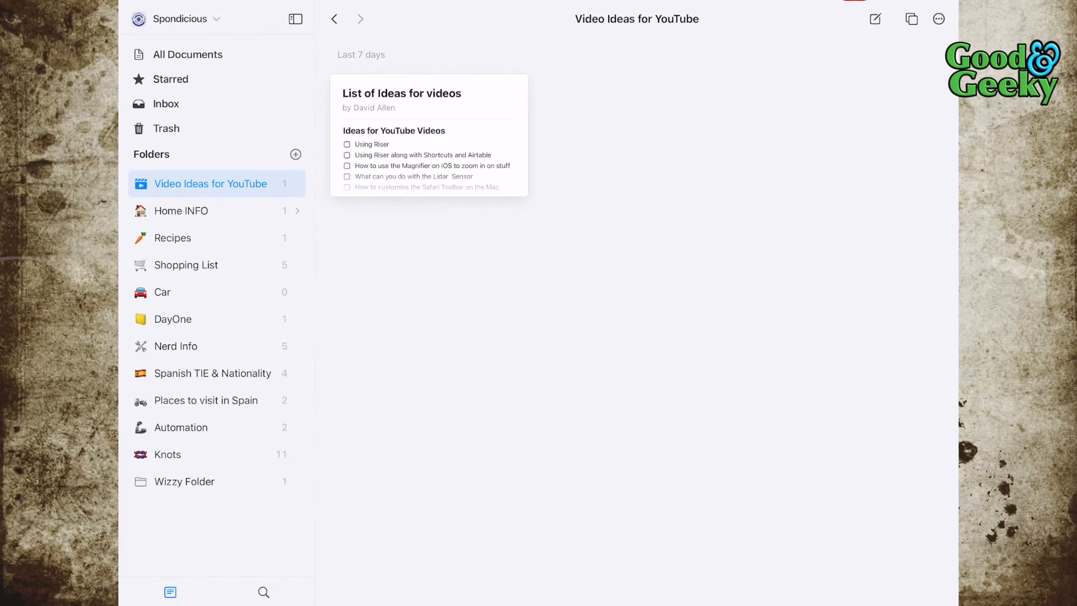
Switch the sidebar to the daily notes calendar for June
left_click(180, 18)
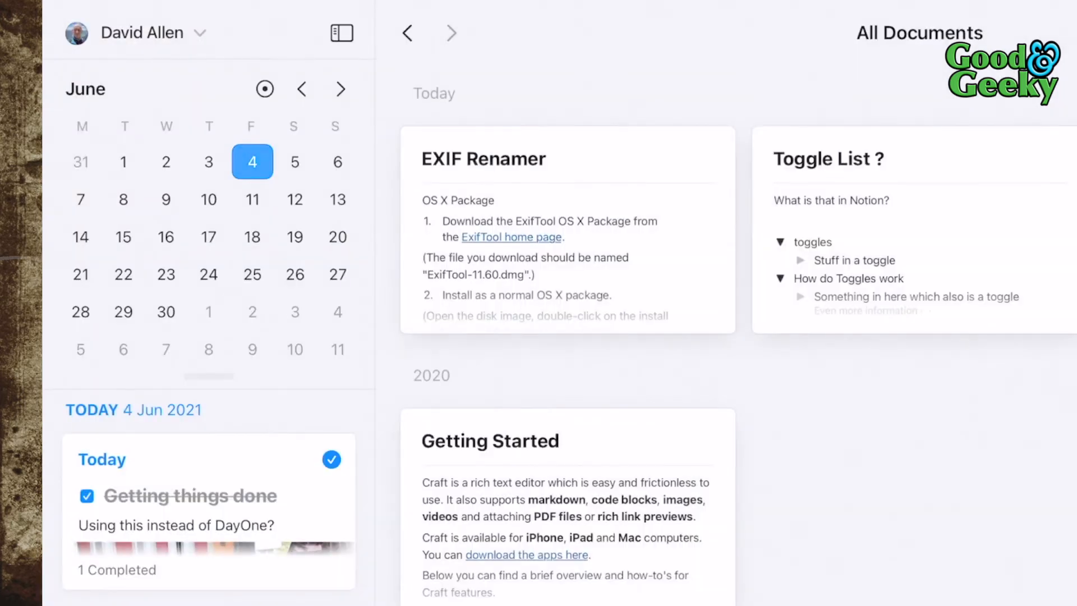
Reach Customize at the bottom of the daily notes list and bring up Calendar Preferences
scroll("down", 3)
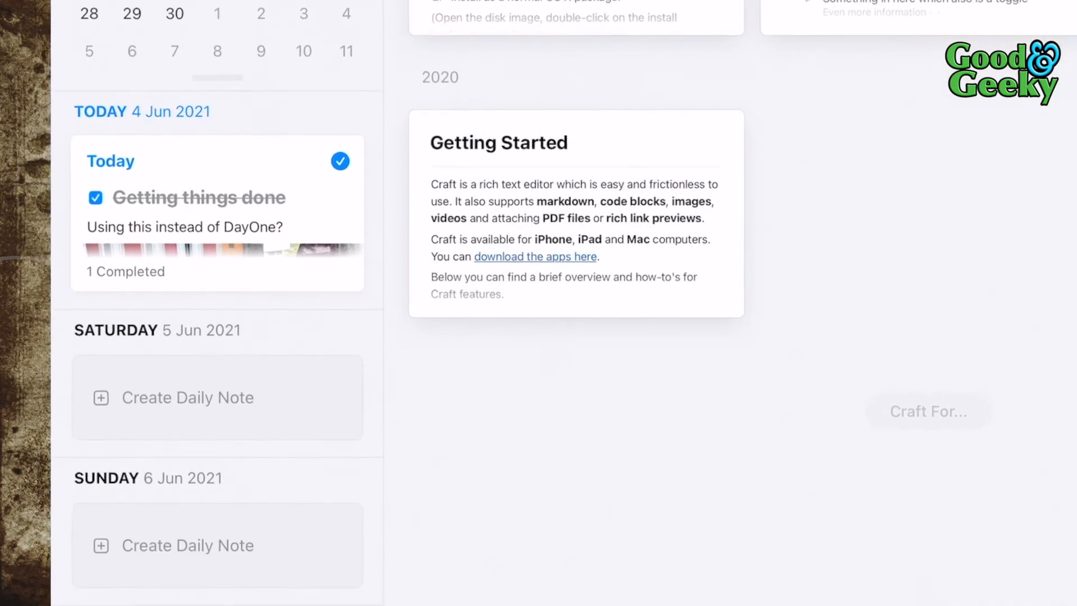
scroll("down", 3)
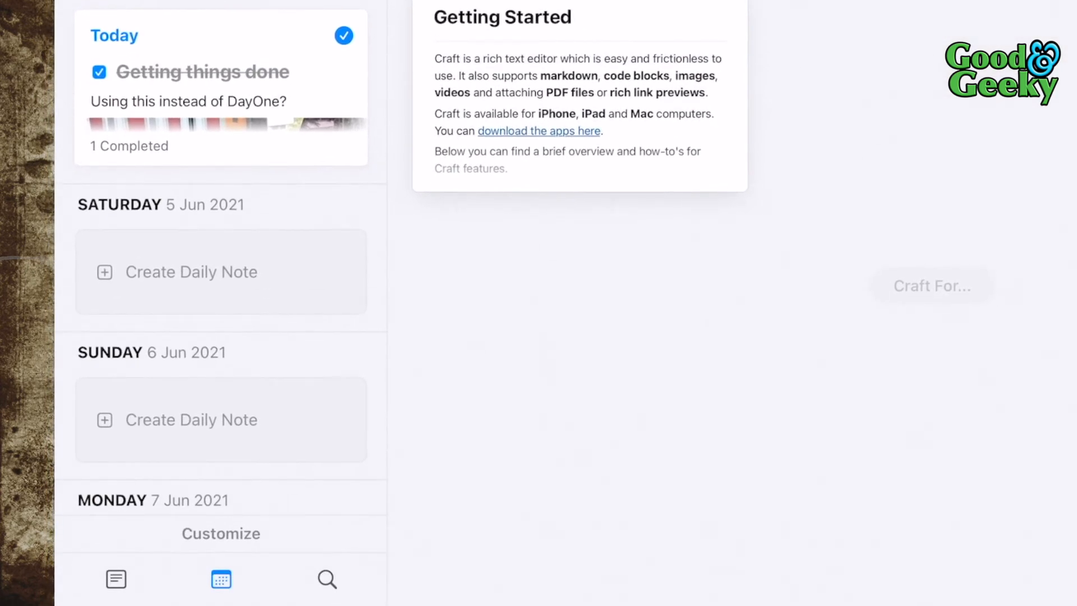
left_click(114, 579)
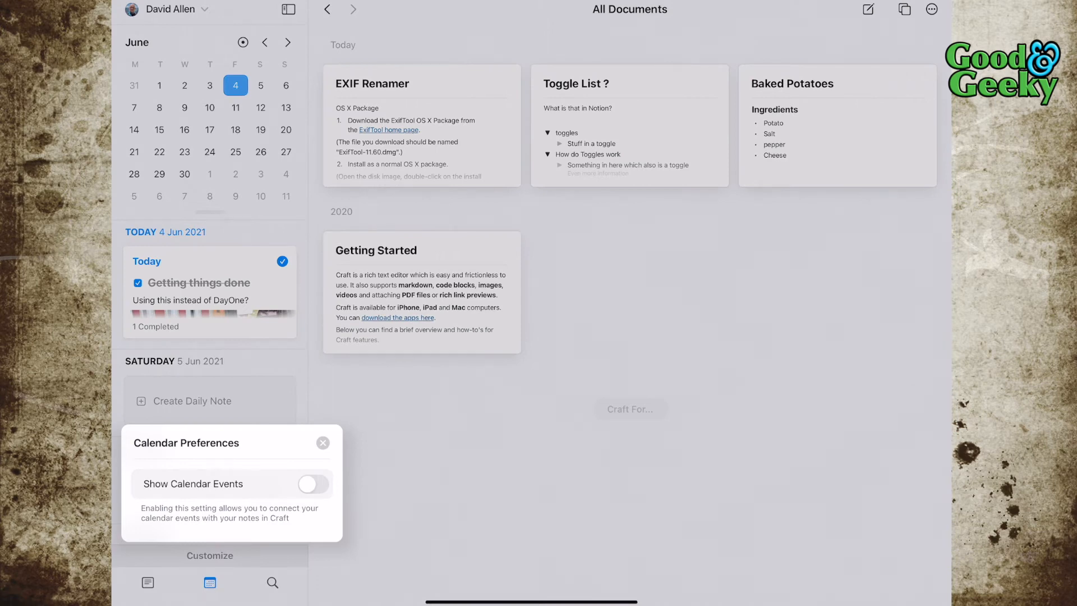
Turn on Show Calendar Events, keep Birthdays shown, exclude Nissan Leaf, and dismiss the preferences
left_click(313, 484)
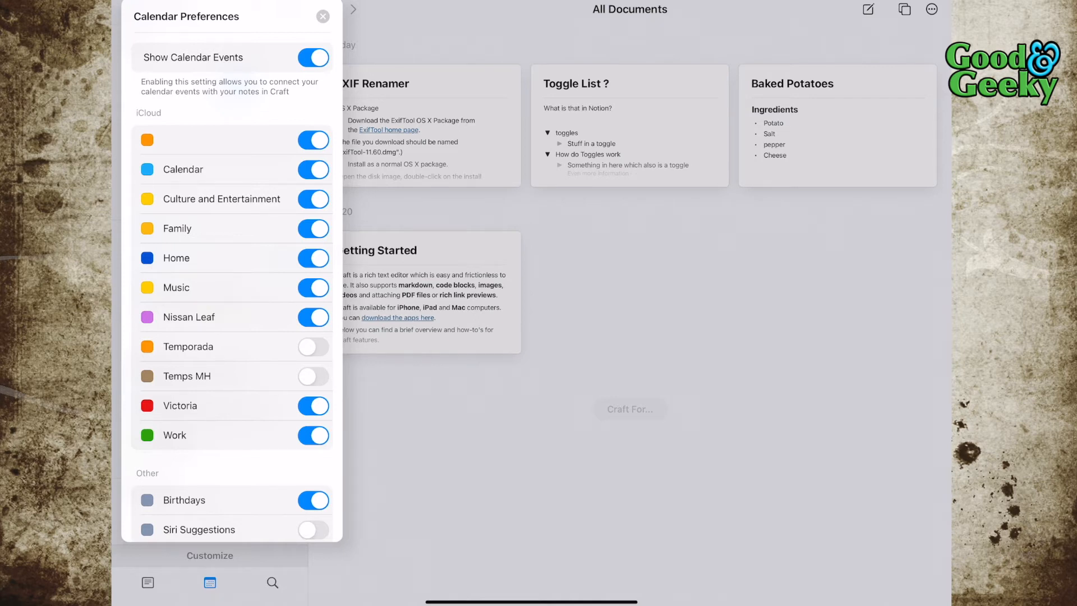
left_click(312, 501)
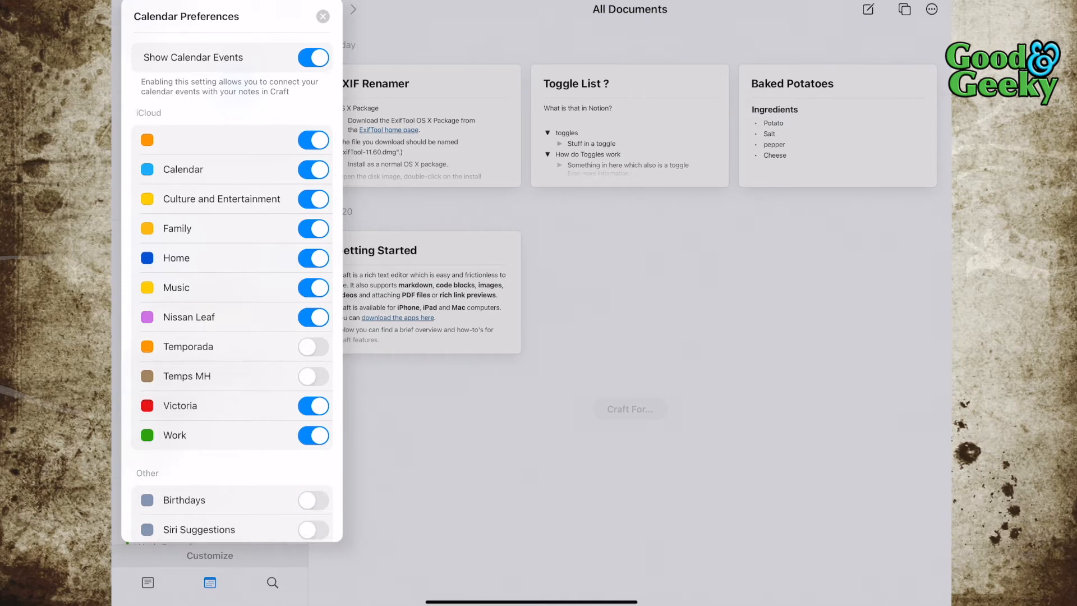
left_click(313, 500)
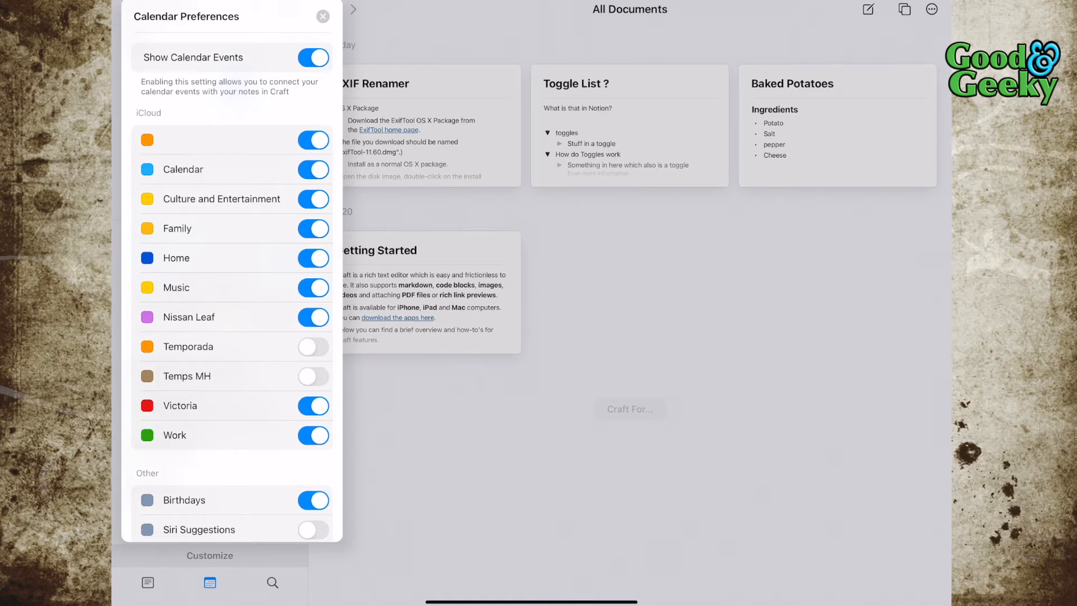
left_click(312, 316)
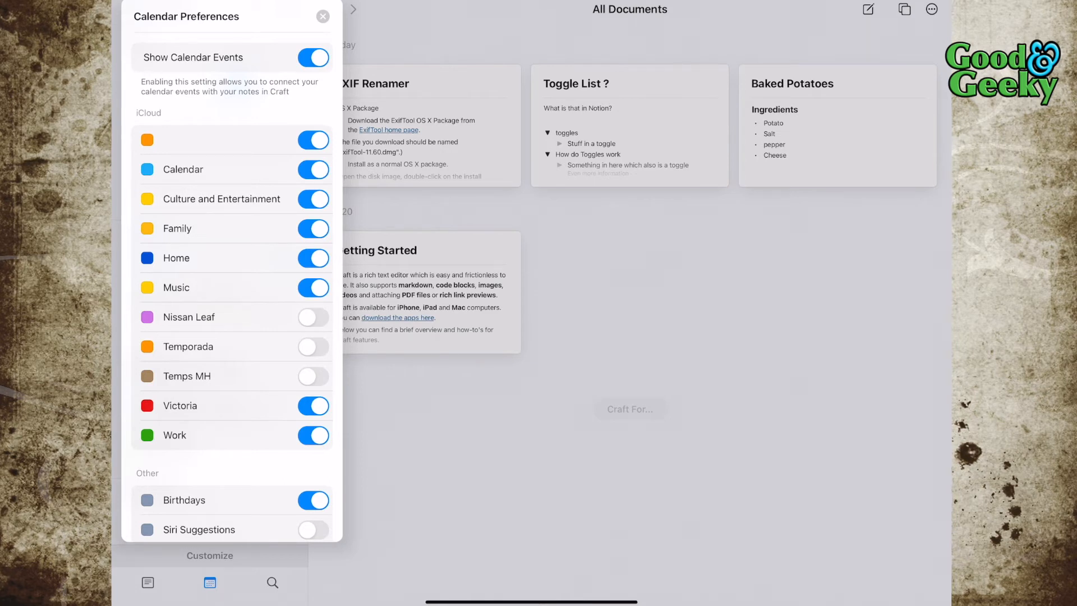
left_click(322, 16)
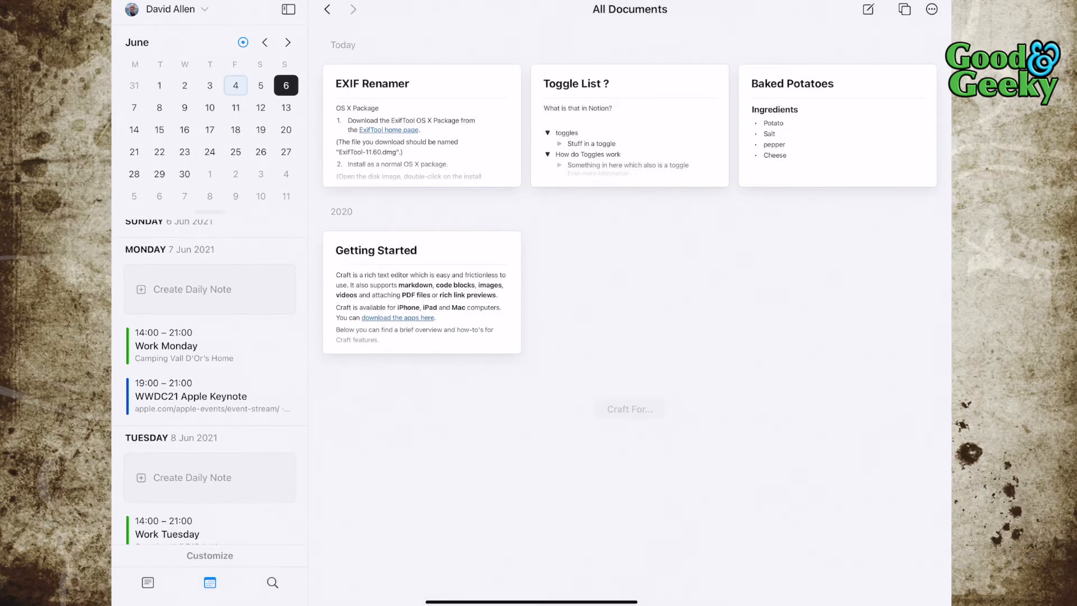
Jump to 7 June, then return to today and bring up the 4 June daily note
left_click(135, 108)
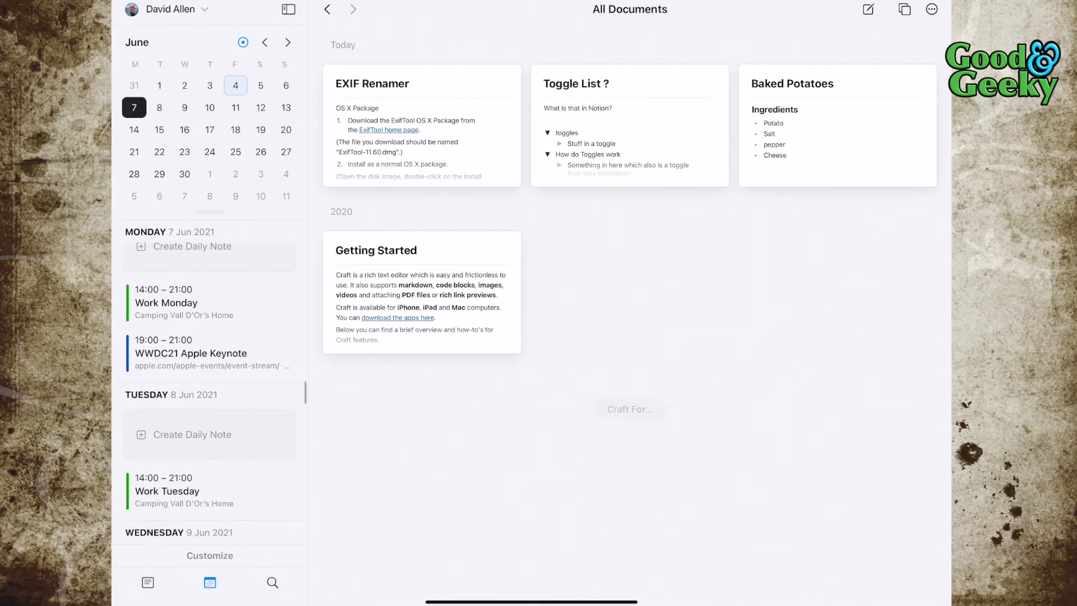
scroll("down", 3)
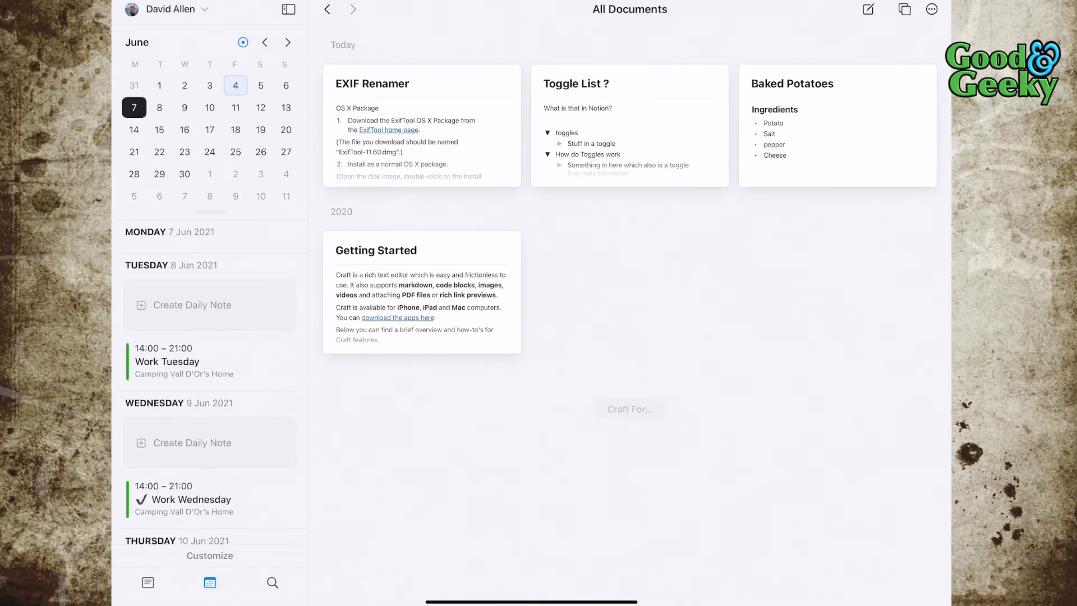
left_click(235, 85)
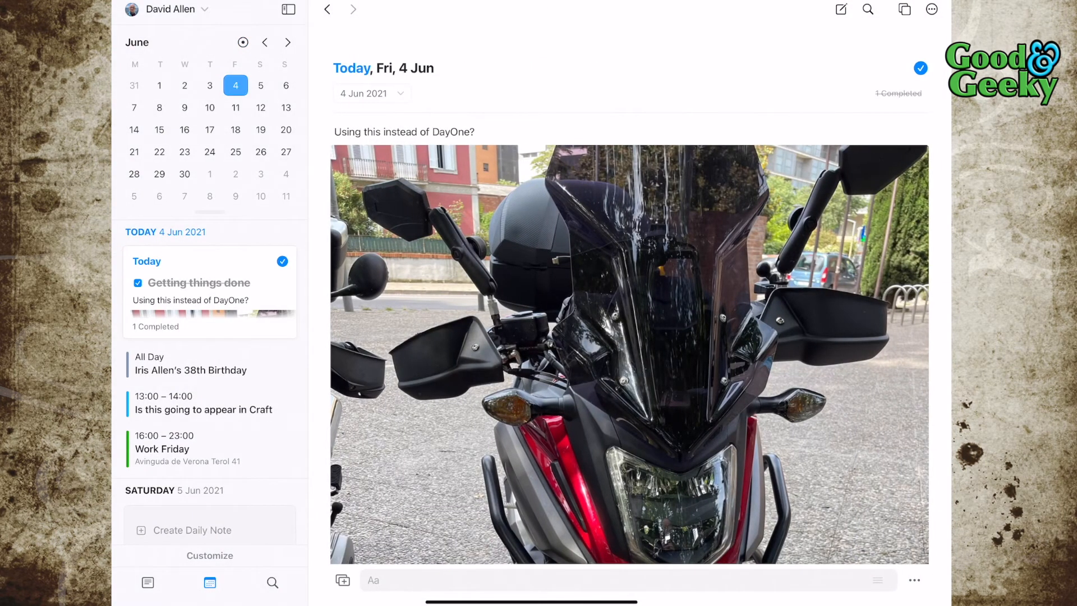
Add an empty block below the photo with the insert-media choices offered
scroll("down", 3)
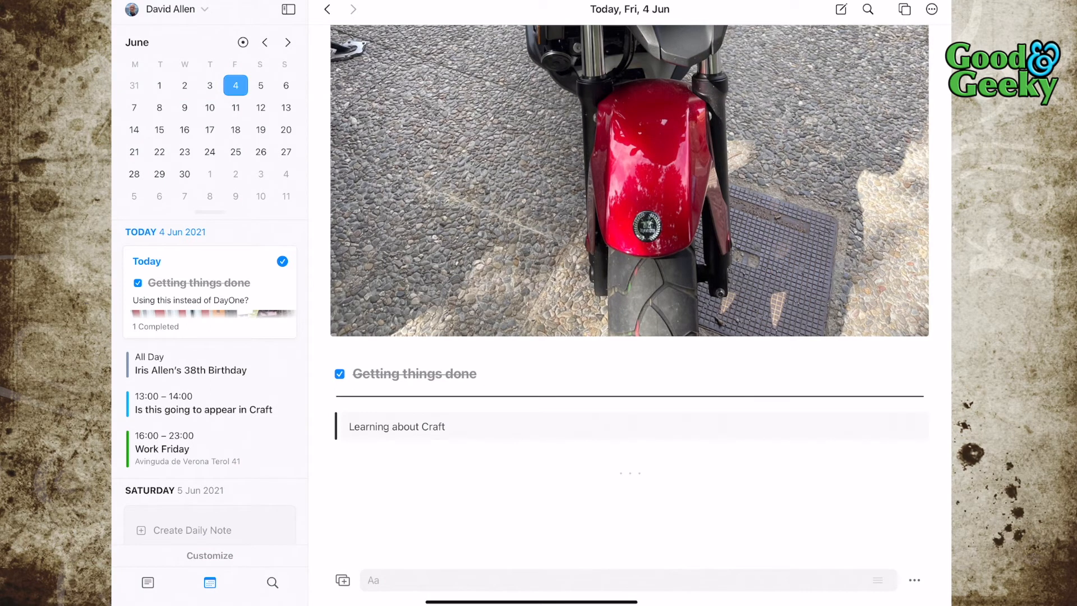
left_click(929, 10)
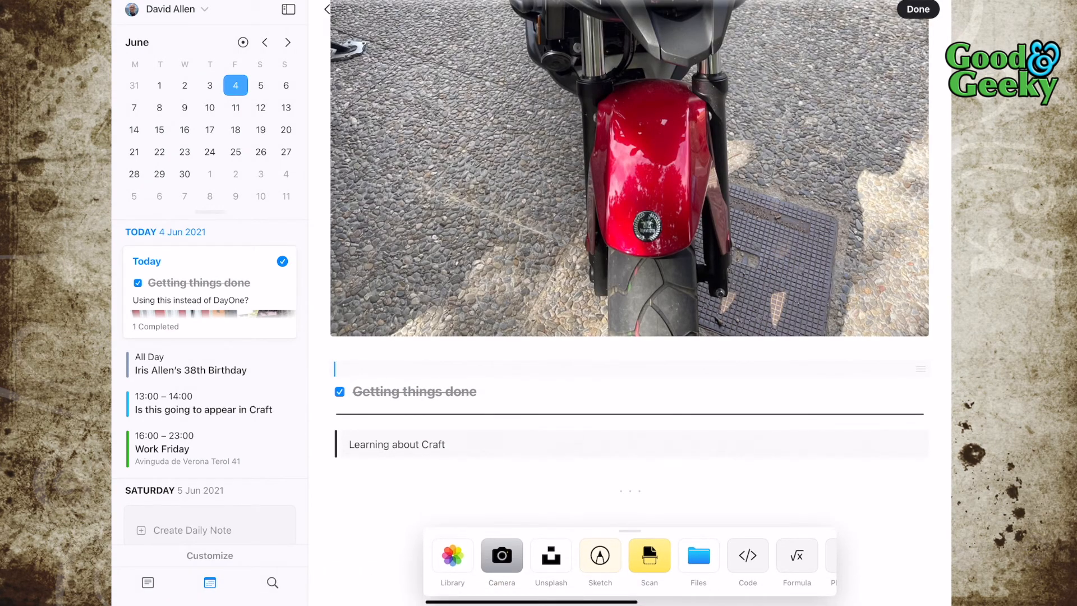
Draw a yellow handwritten 'Hello' sketch and place it in the note
left_click(599, 555)
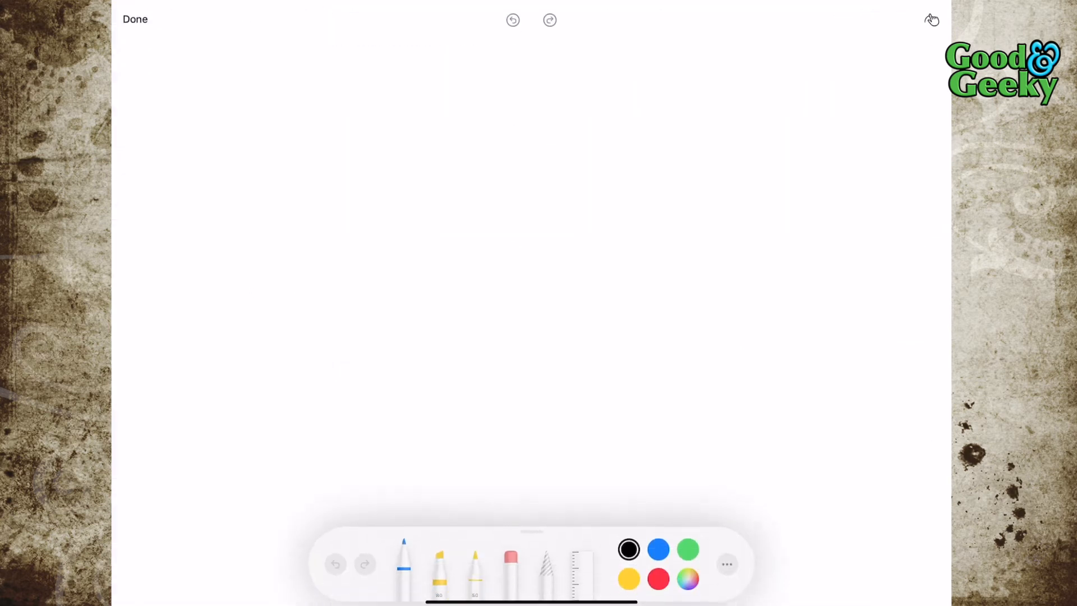
left_click(658, 550)
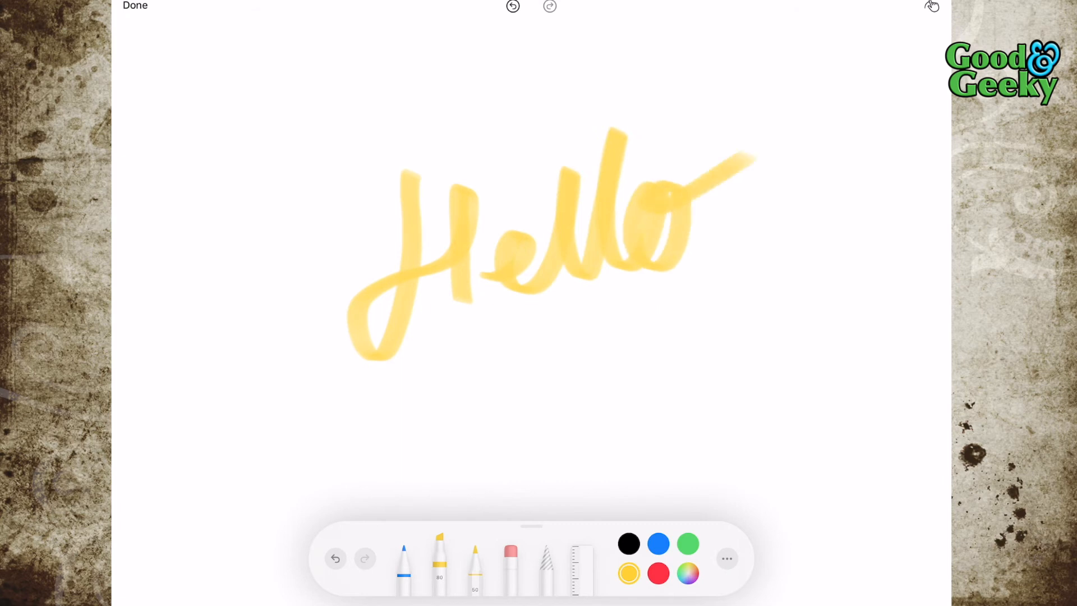
left_click(132, 9)
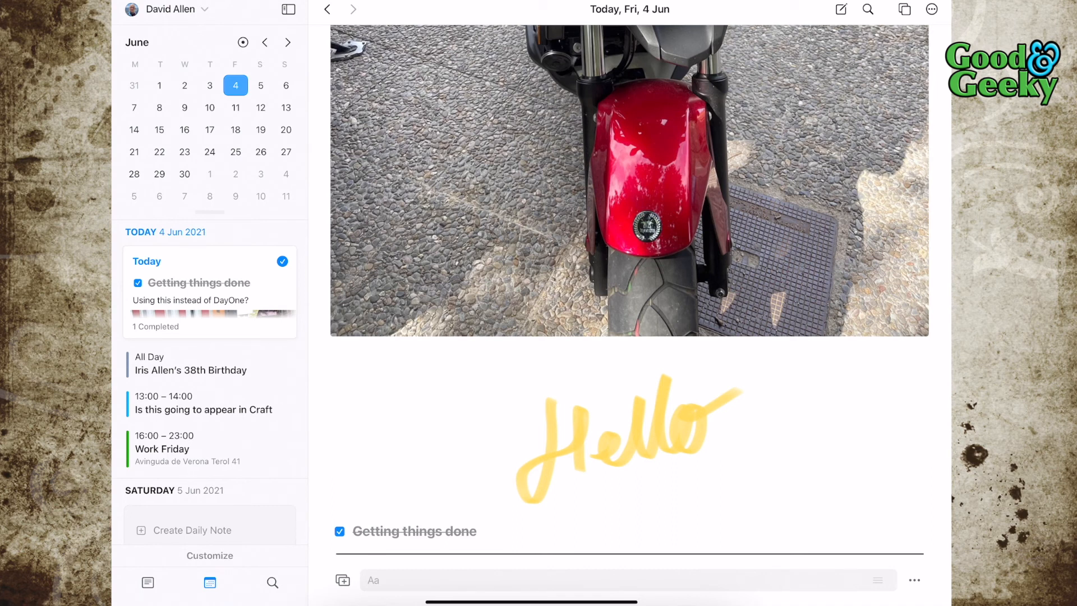
Search the notes for 'getting th' to match the Getting things done block
left_click(272, 583)
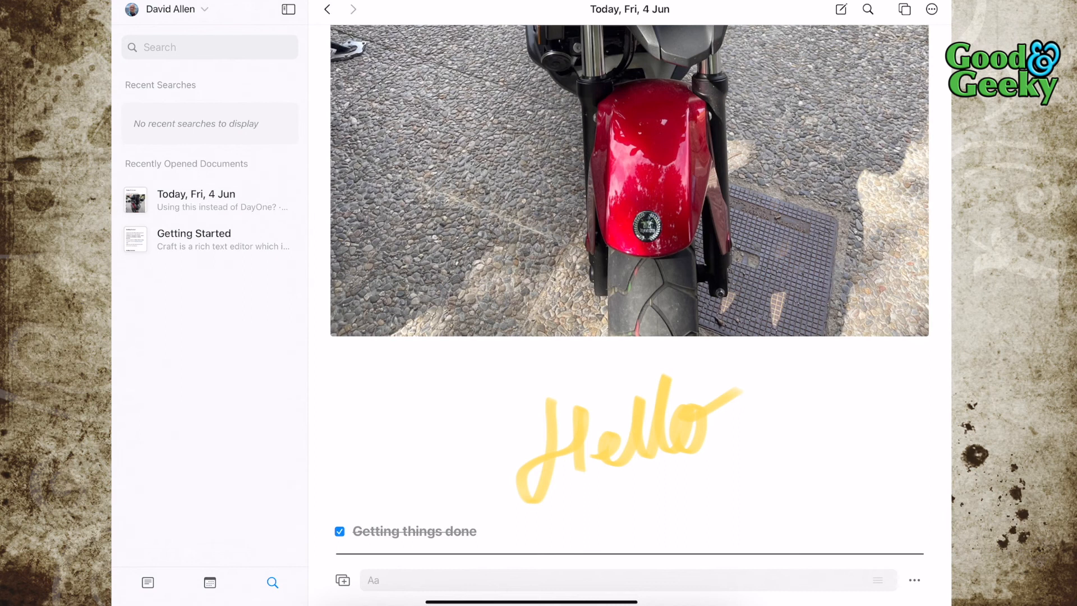
left_click(208, 47)
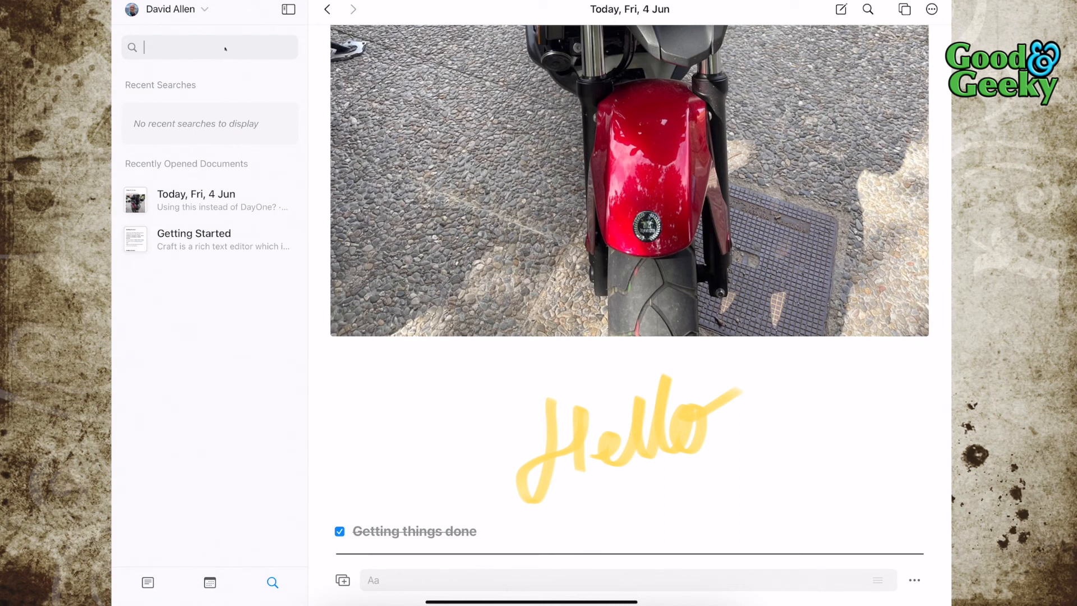
type("'g")
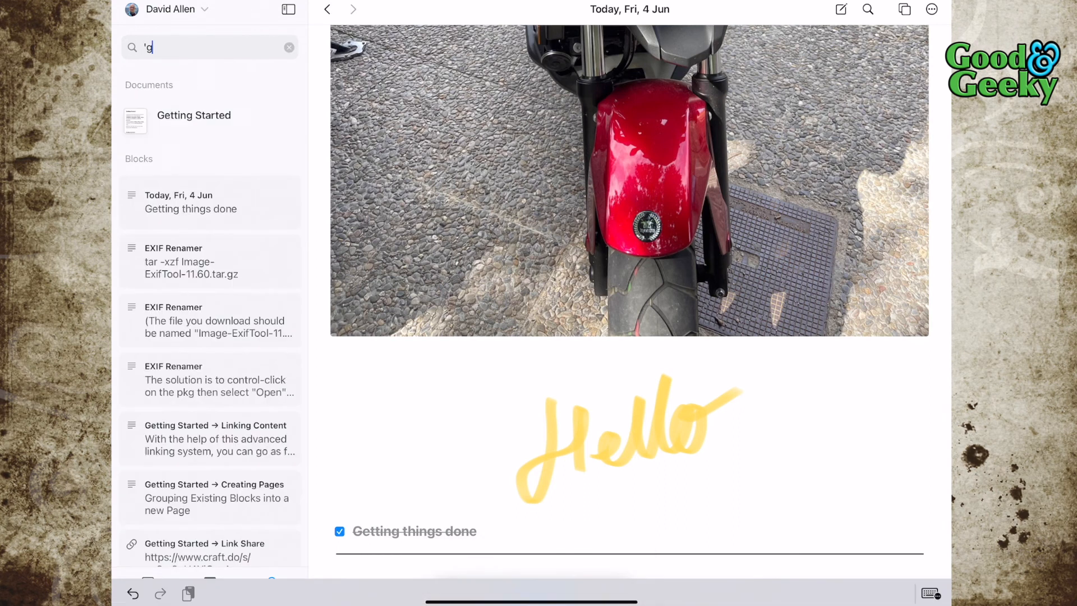
type("etting th")
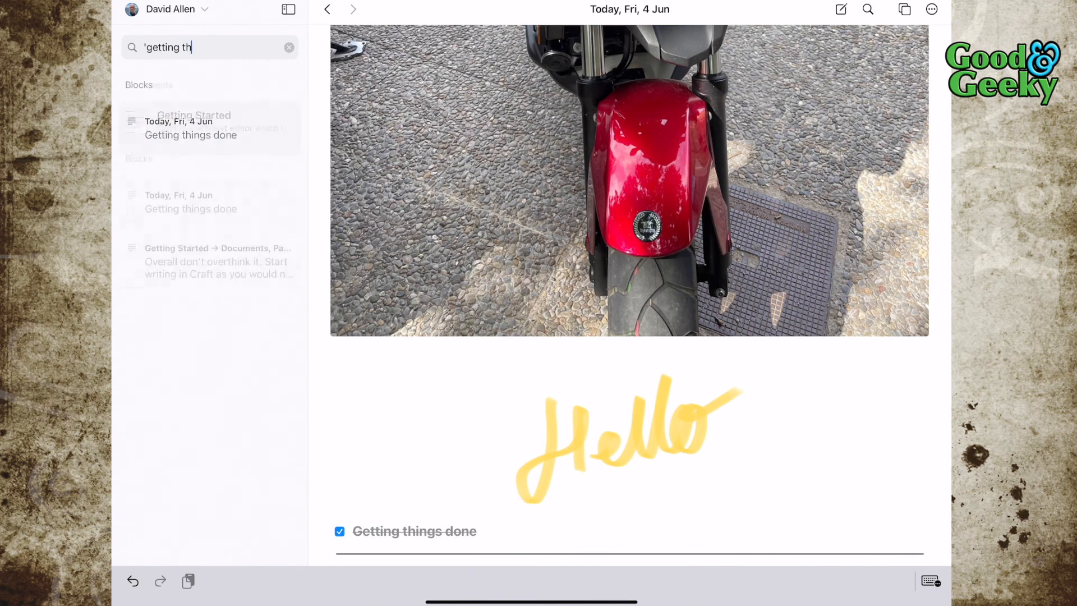